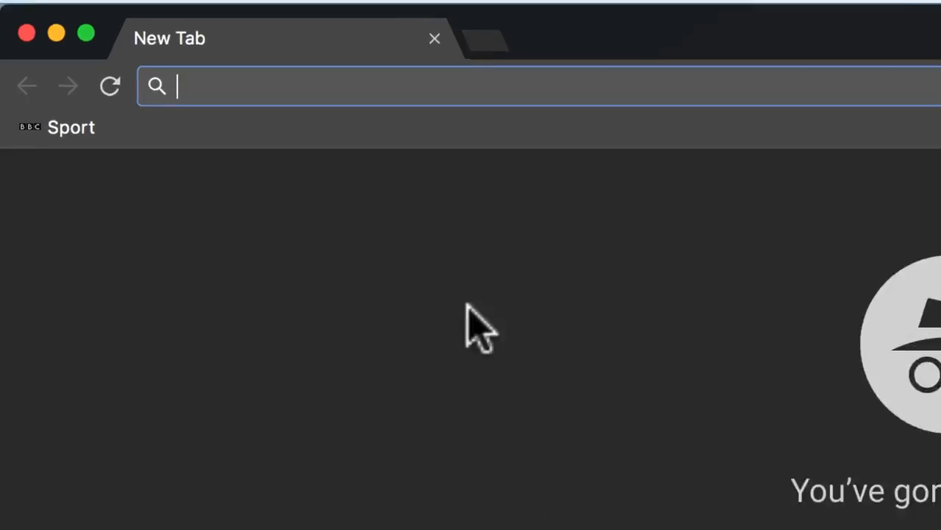
- Open System Preferences from the Apple menu and go to Mission Control's Hot Corners settings
click(60, 24)
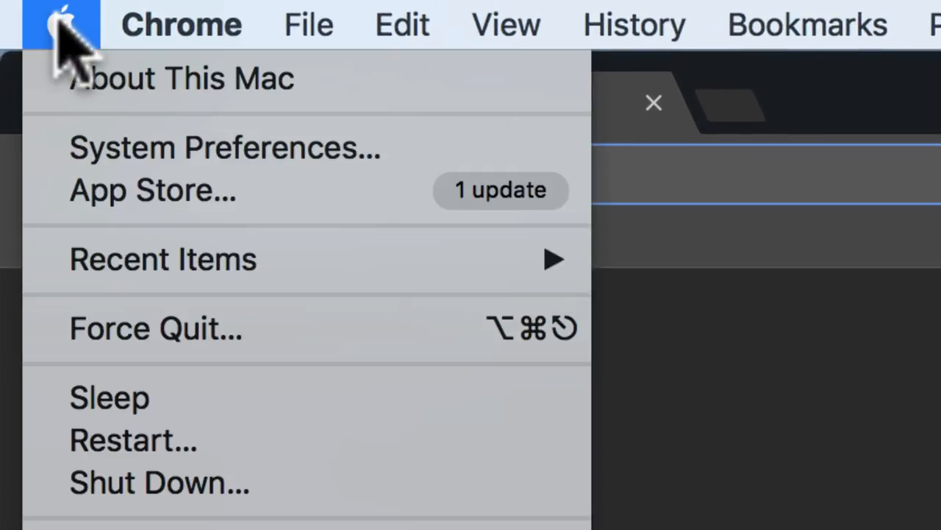
mouse_move(221, 147)
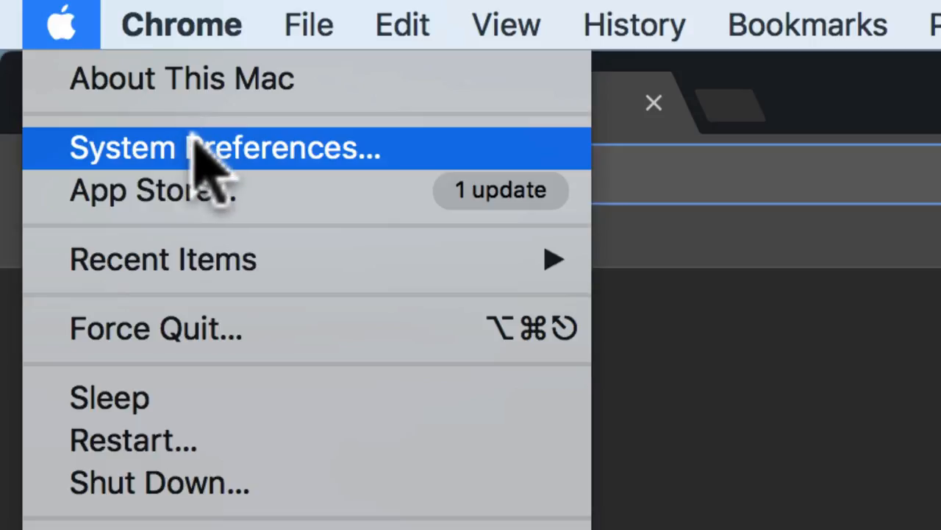
click(225, 147)
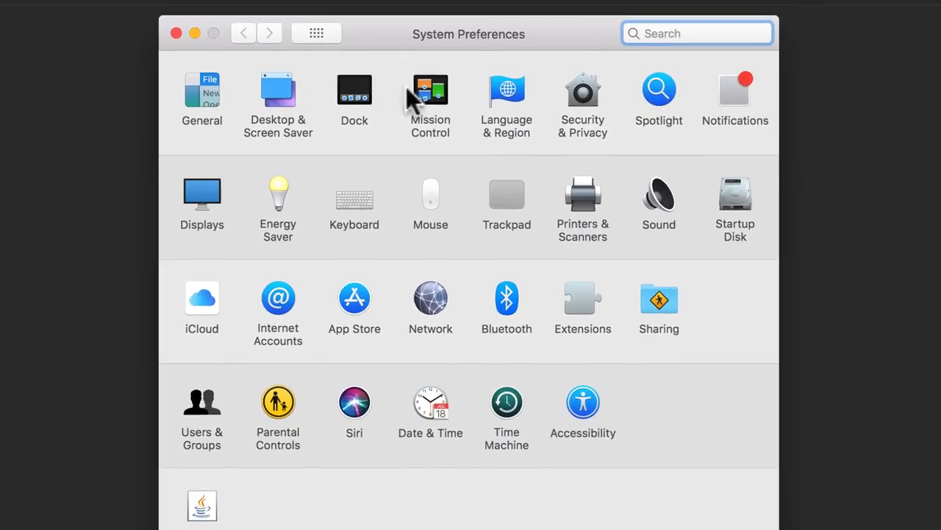
click(430, 89)
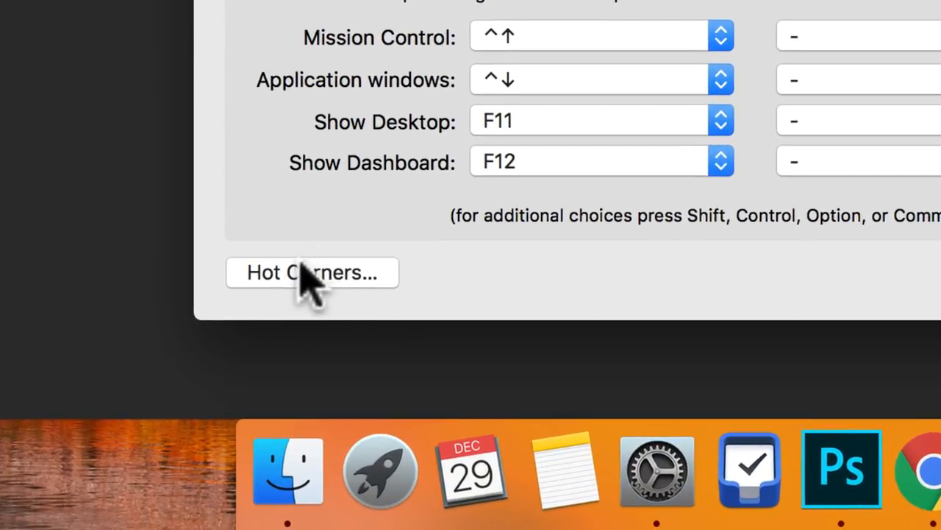
click(312, 272)
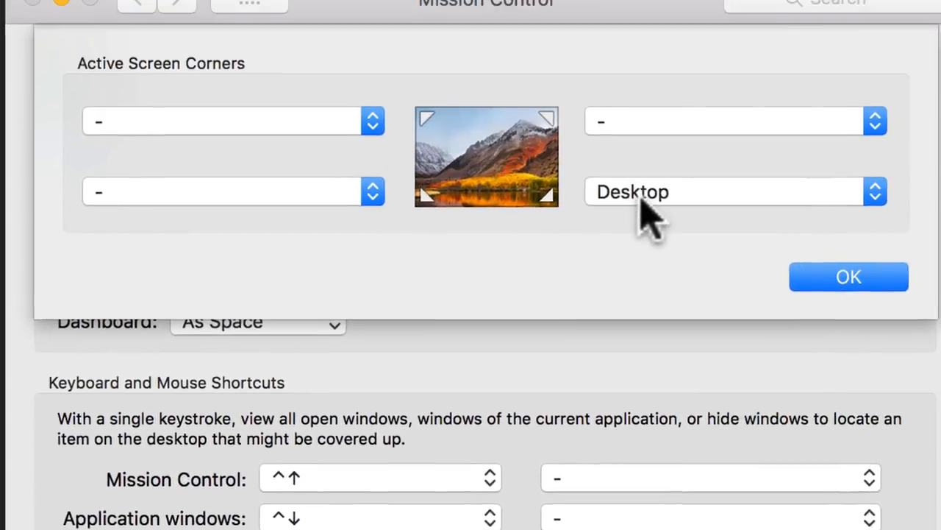
- Assign Desktop to the bottom-right Active Screen Corner
click(736, 191)
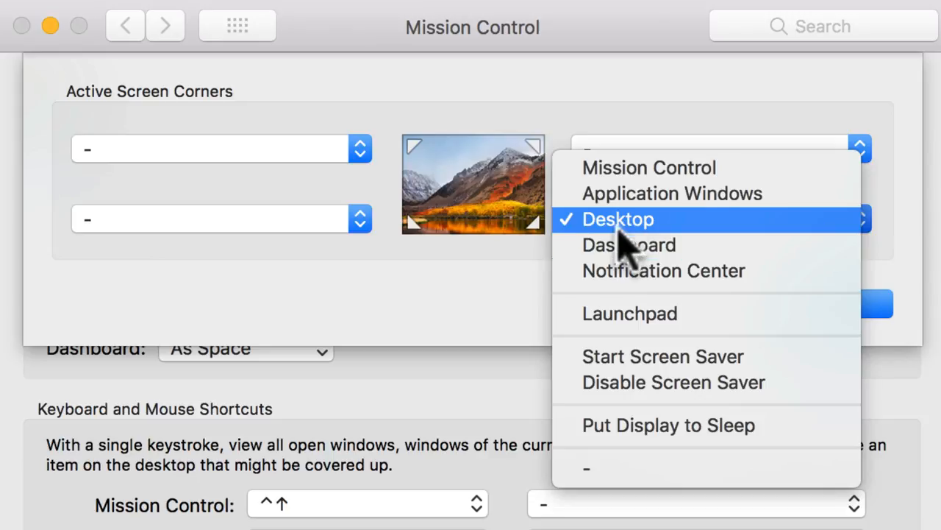
click(618, 219)
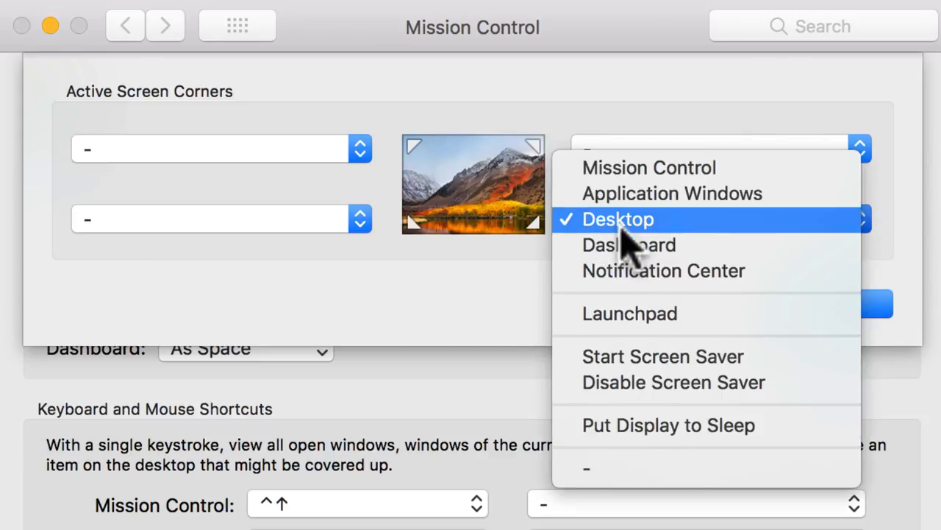
click(618, 219)
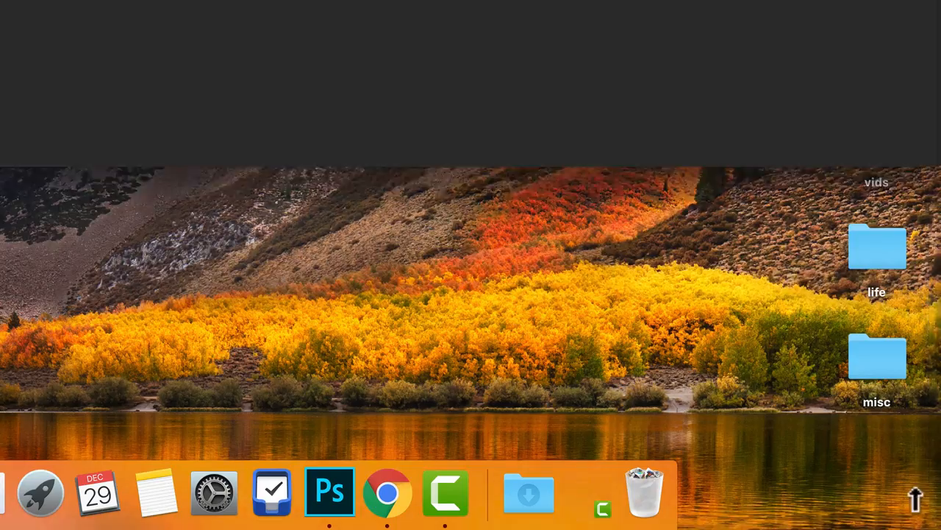
- Bring the Chrome incognito window back over the revealed desktop
click(387, 491)
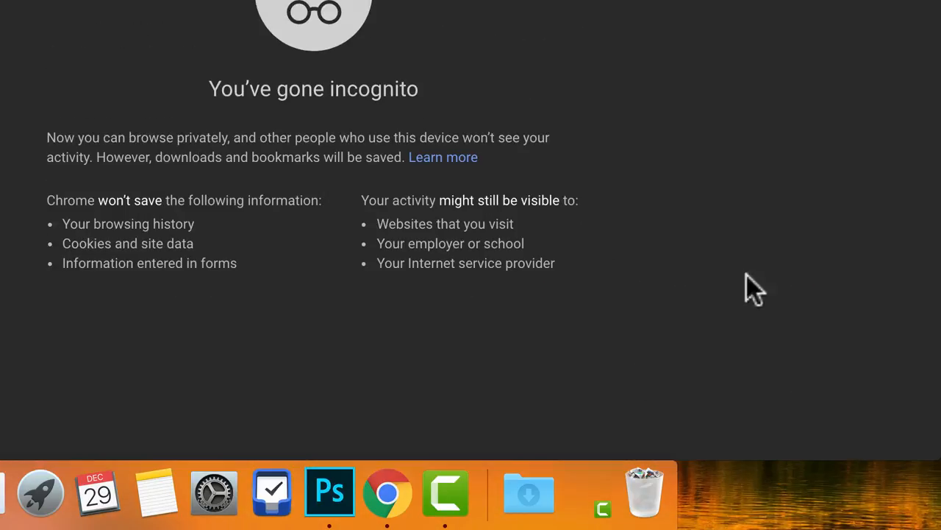
mouse_move(334, 48)
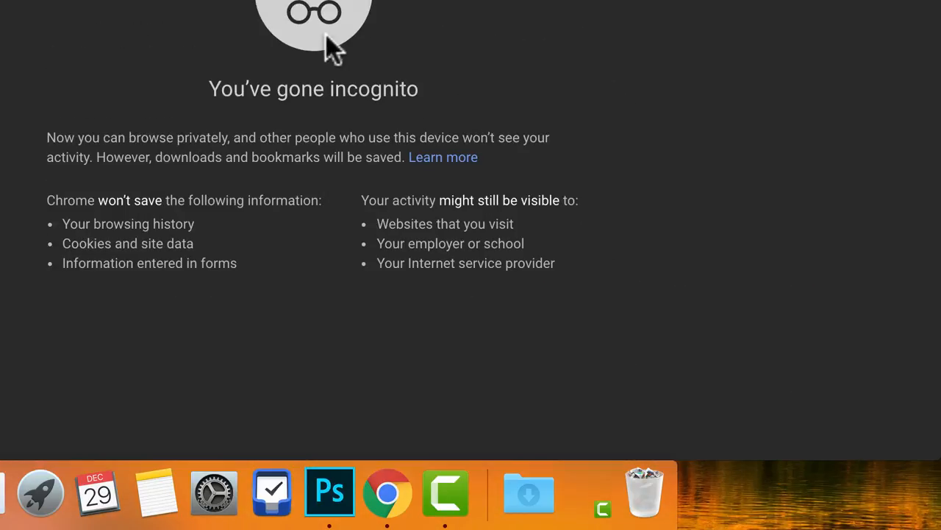
mouse_move(392, 89)
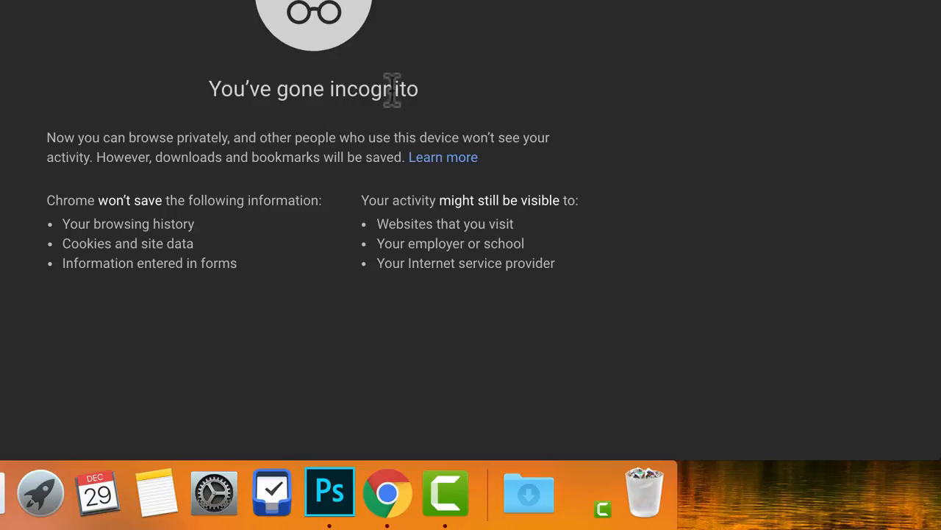
mouse_move(385, 80)
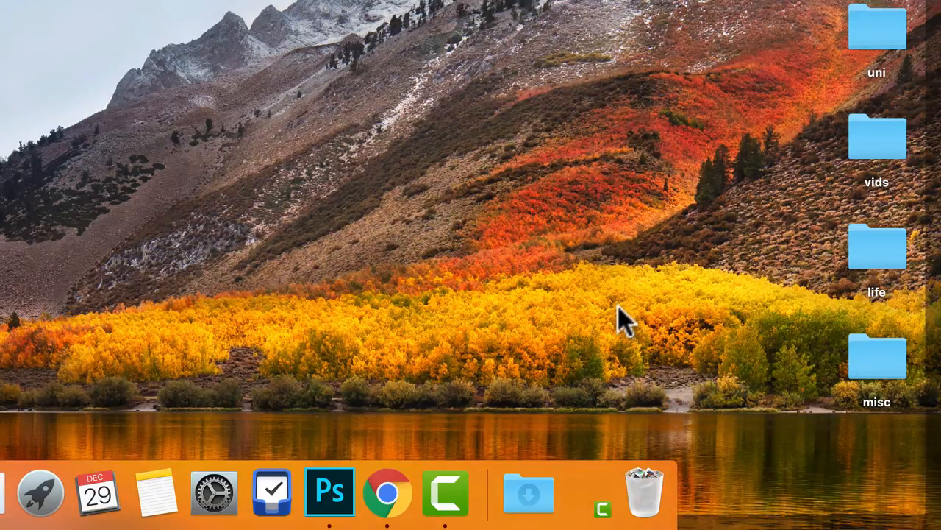
mouse_move(614, 305)
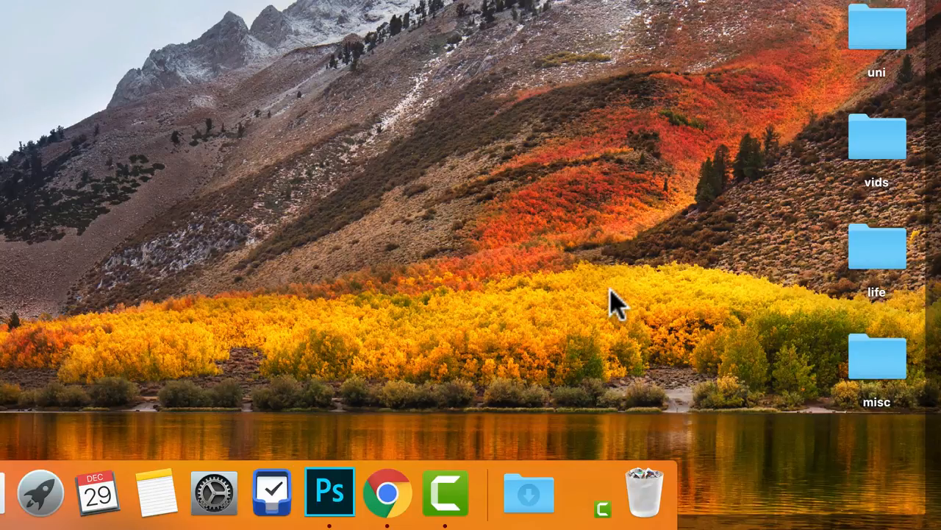